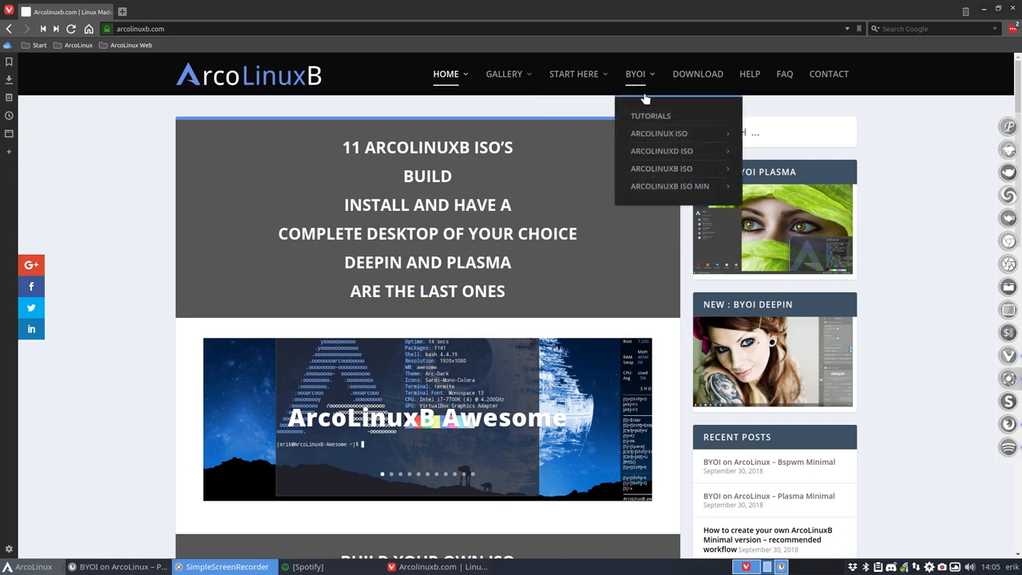
{"action": "mouse_move", "coordinate": [661, 150]}
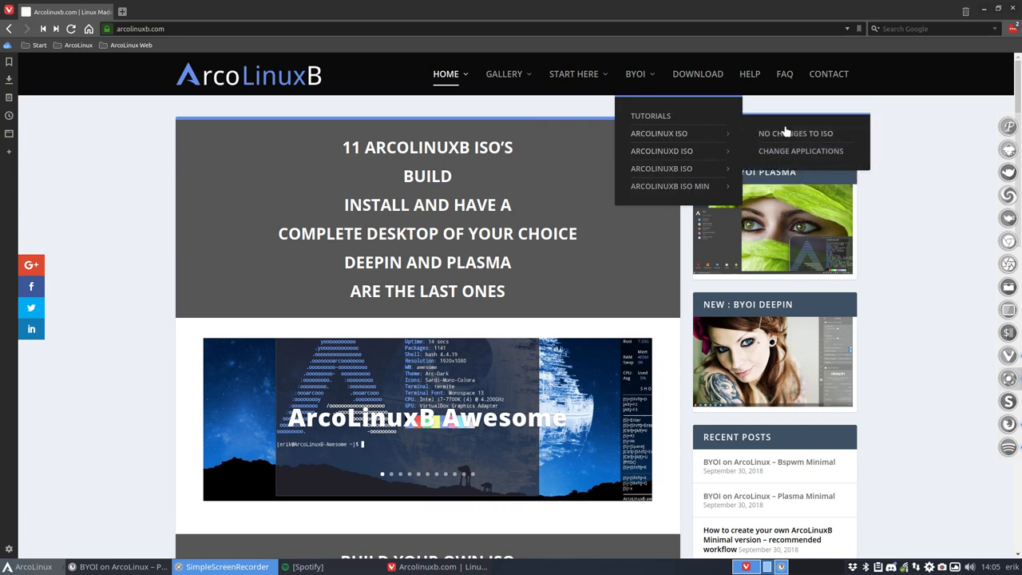
{"action": "mouse_move", "coordinate": [661, 168]}
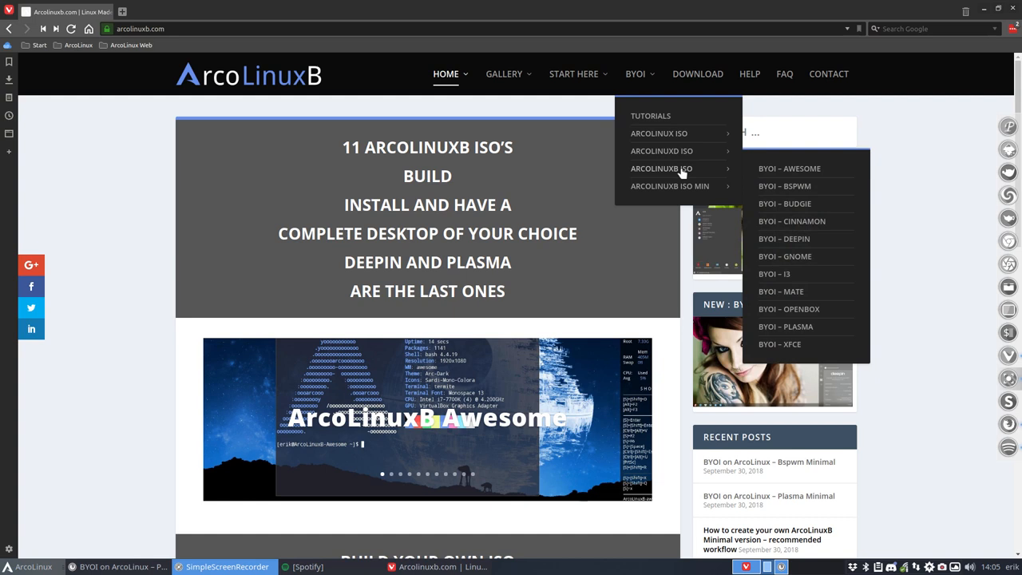
{"action": "mouse_move", "coordinate": [656, 174]}
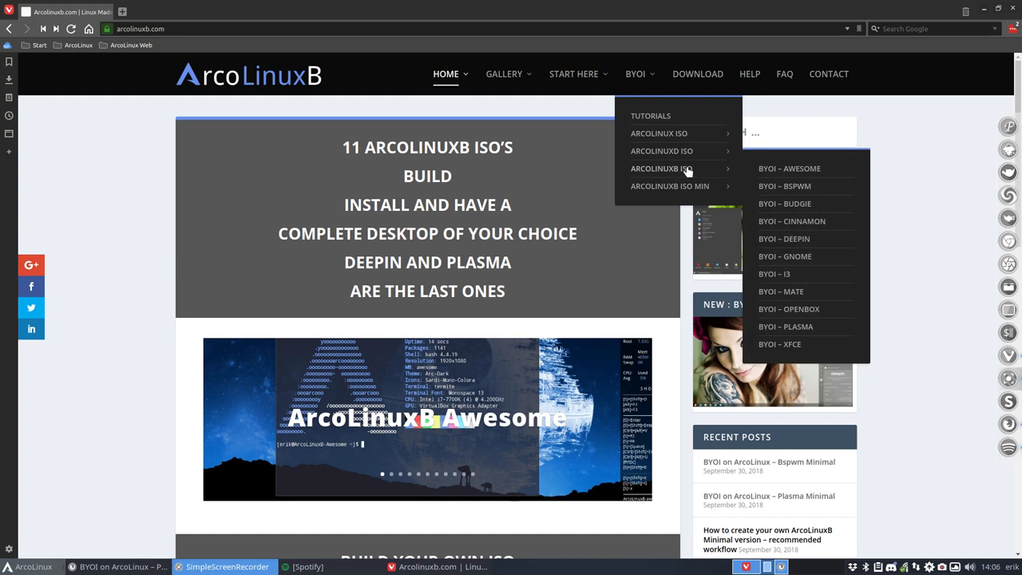
{"action": "mouse_move", "coordinate": [795, 255]}
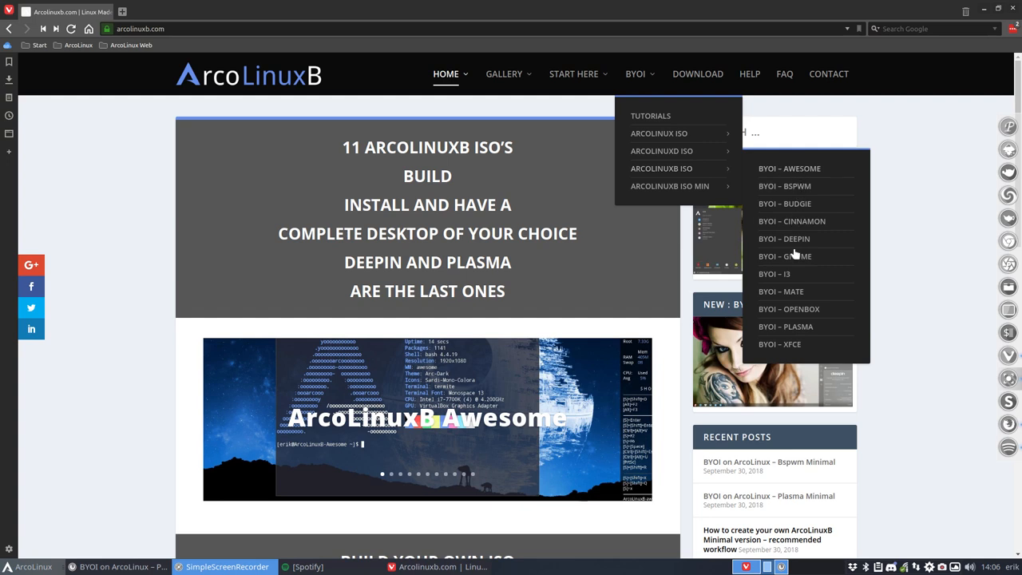
{"action": "mouse_move", "coordinate": [792, 351]}
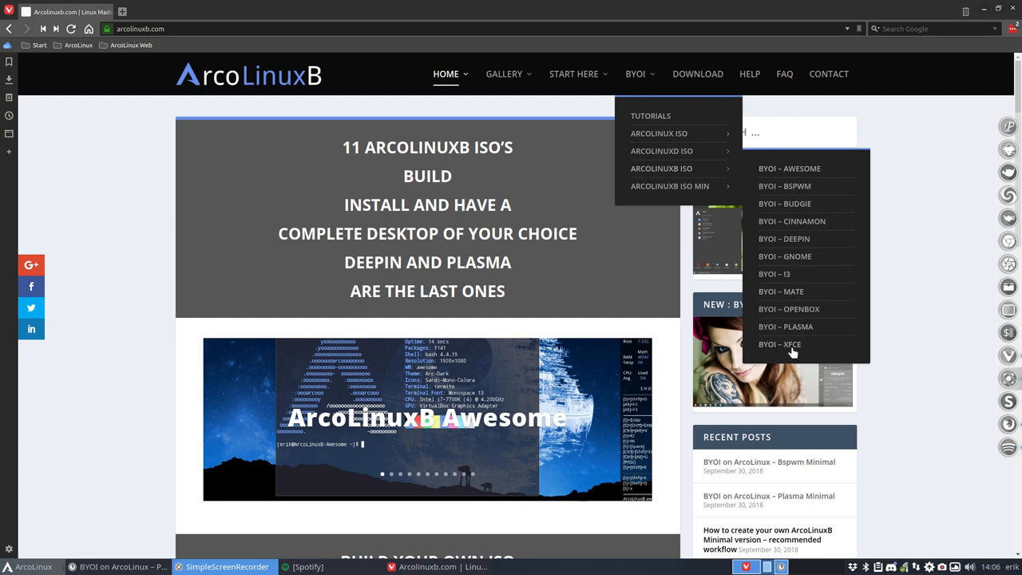
{"action": "mouse_move", "coordinate": [711, 182]}
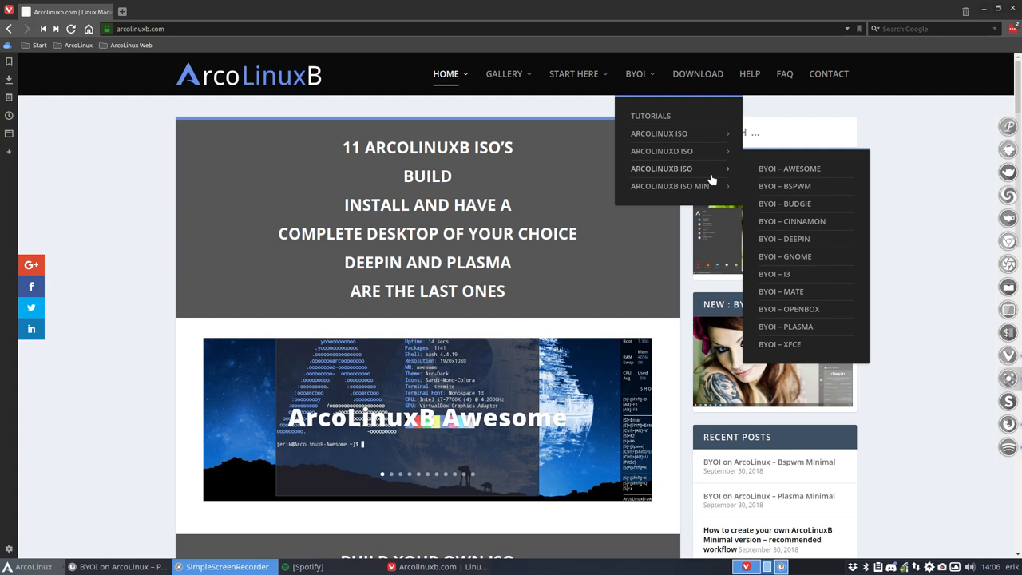
{"action": "mouse_move", "coordinate": [669, 185]}
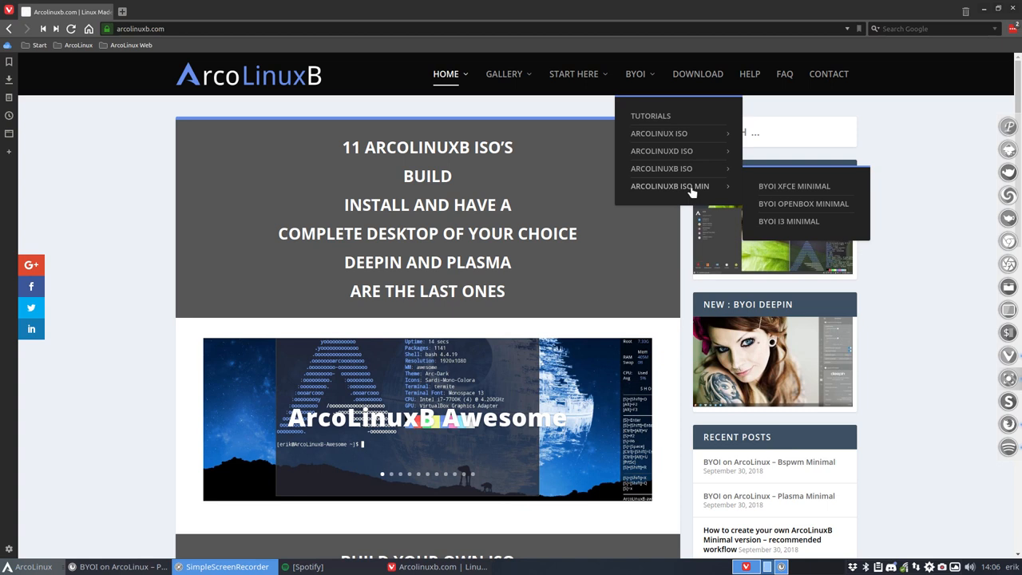
{"action": "mouse_move", "coordinate": [684, 192]}
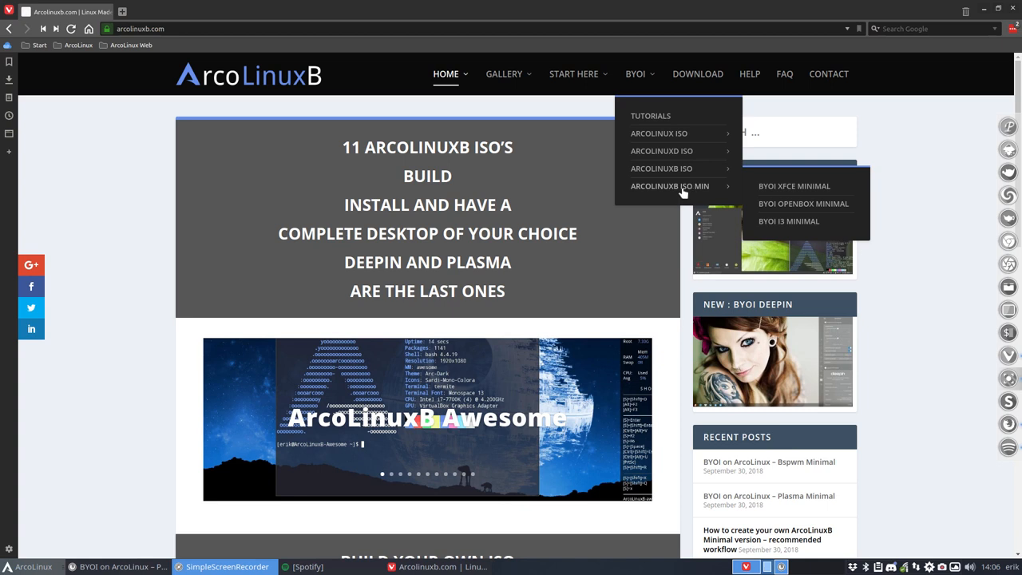
{"action": "mouse_move", "coordinate": [702, 195]}
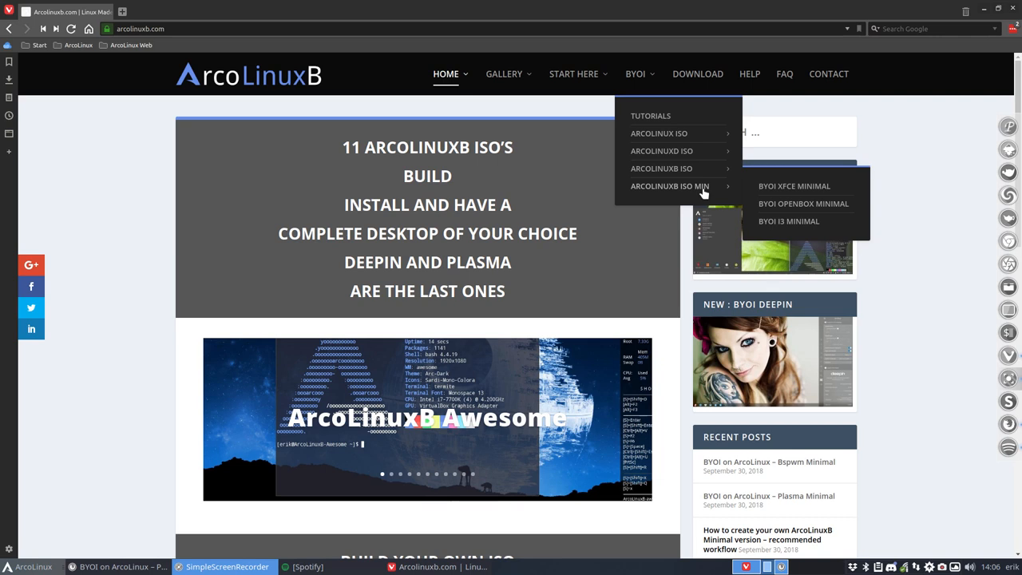
{"action": "mouse_move", "coordinate": [788, 220]}
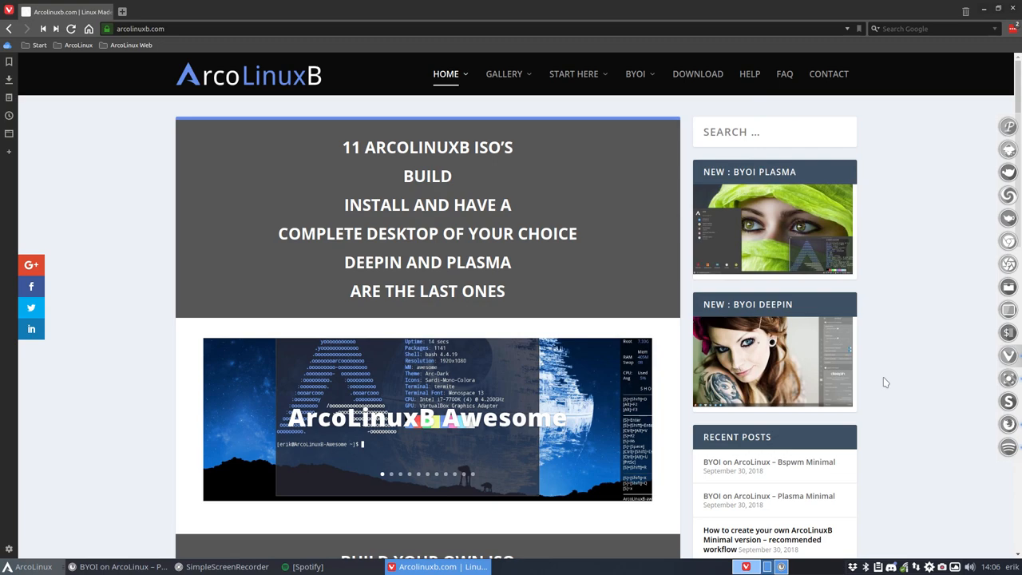
View the Bspwm Minimal post, glance at Plasma Minimal, and return to the BYOI git clone line
{"action": "left_click", "coordinate": [768, 461]}
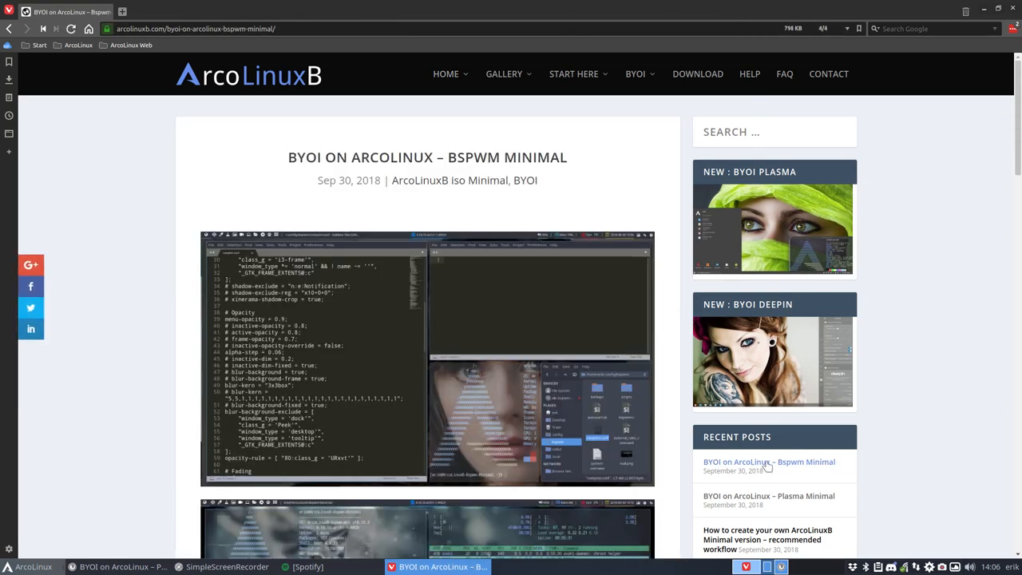
{"action": "scroll", "scroll_direction": "down", "scroll_amount": 3}
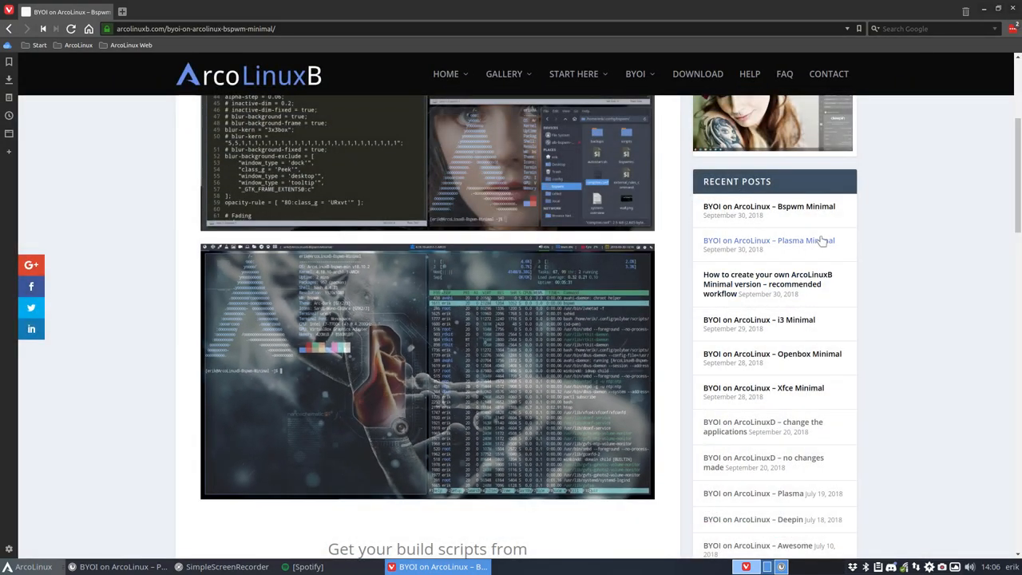
{"action": "left_click", "coordinate": [768, 239]}
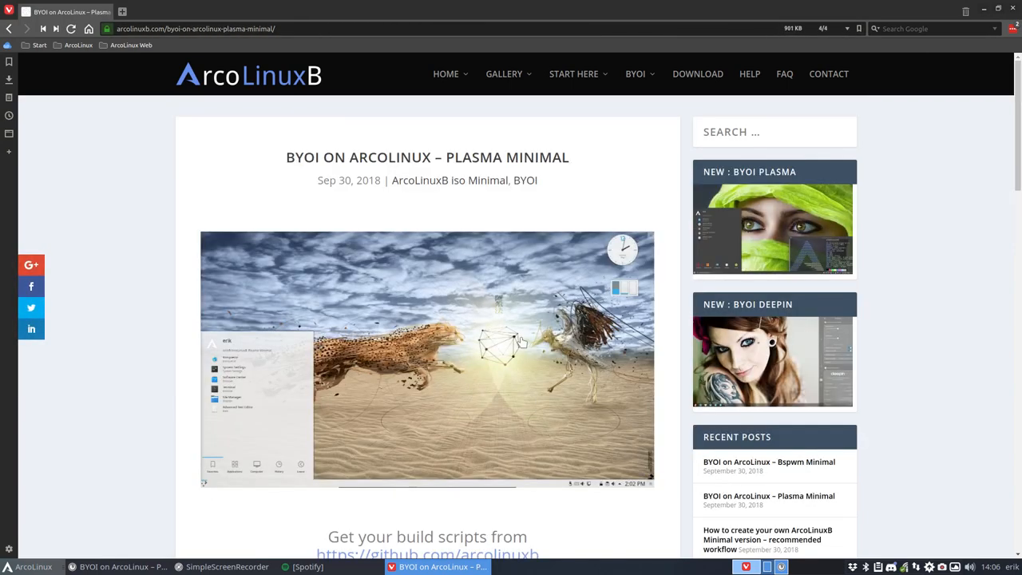
{"action": "left_click", "coordinate": [428, 358]}
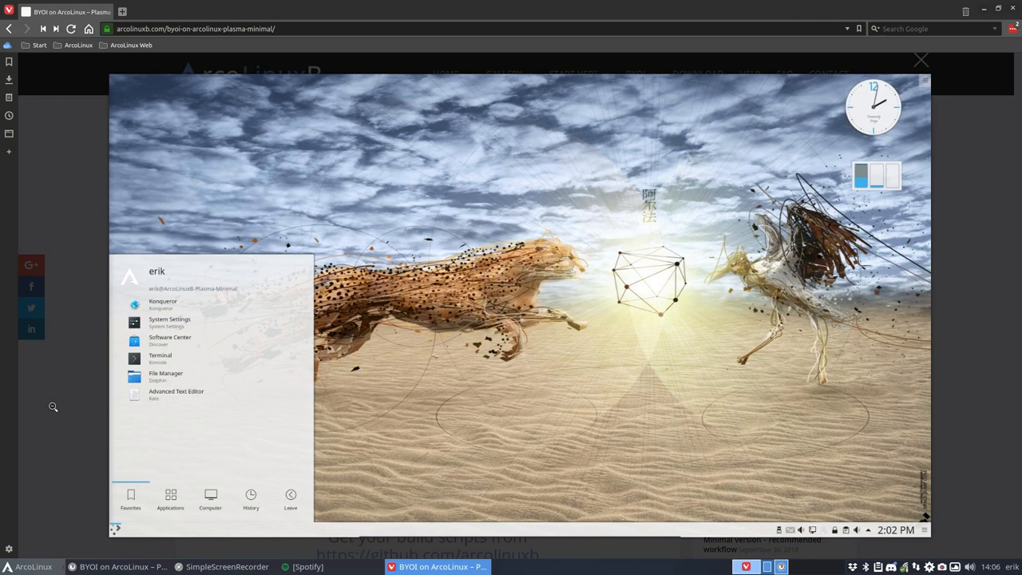
{"action": "left_click", "coordinate": [920, 61]}
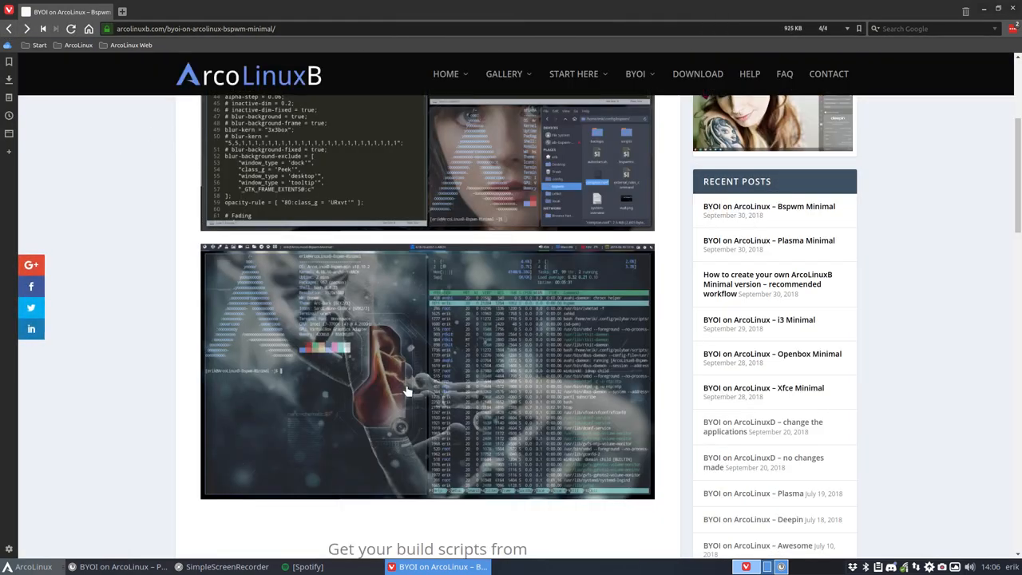
{"action": "scroll", "scroll_direction": "down", "scroll_amount": 3}
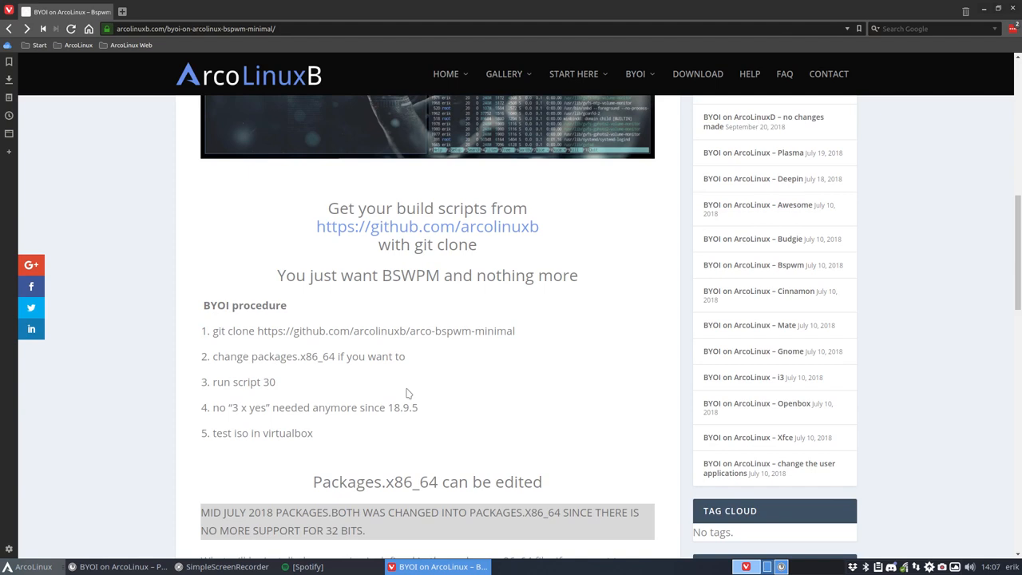
{"action": "mouse_move", "coordinate": [503, 226]}
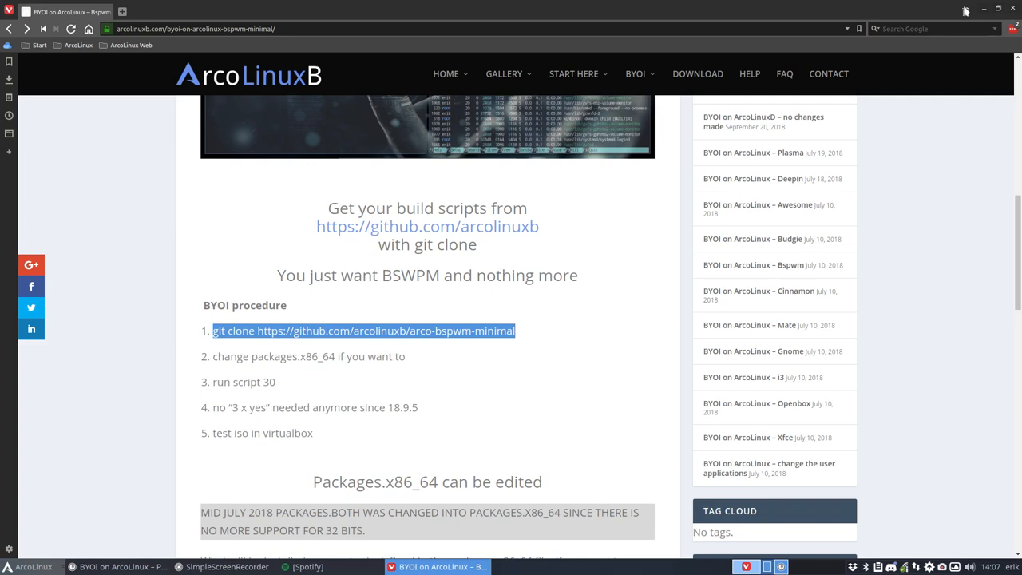
{"action": "left_click", "coordinate": [983, 10]}
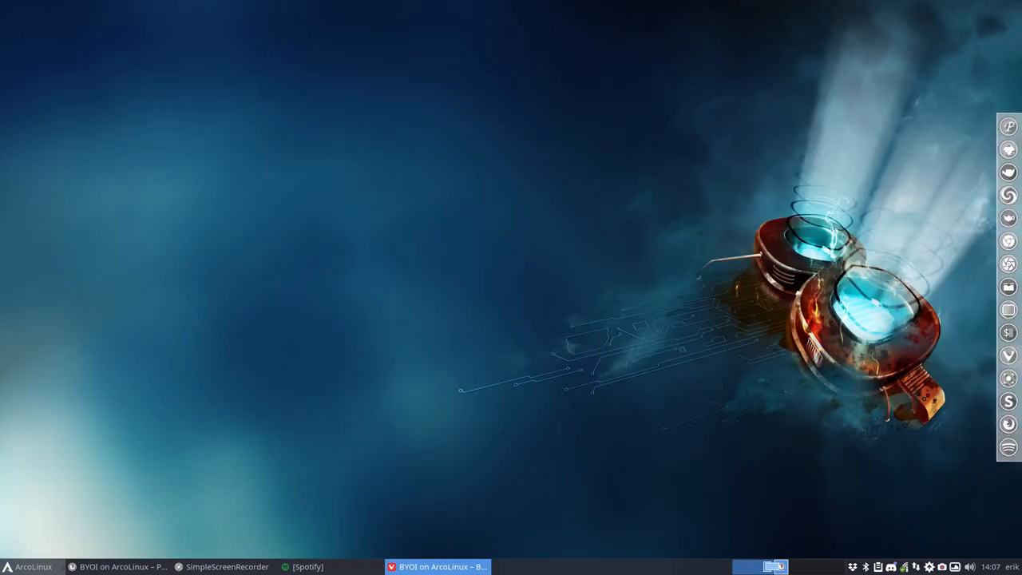
{"action": "mouse_move", "coordinate": [343, 316]}
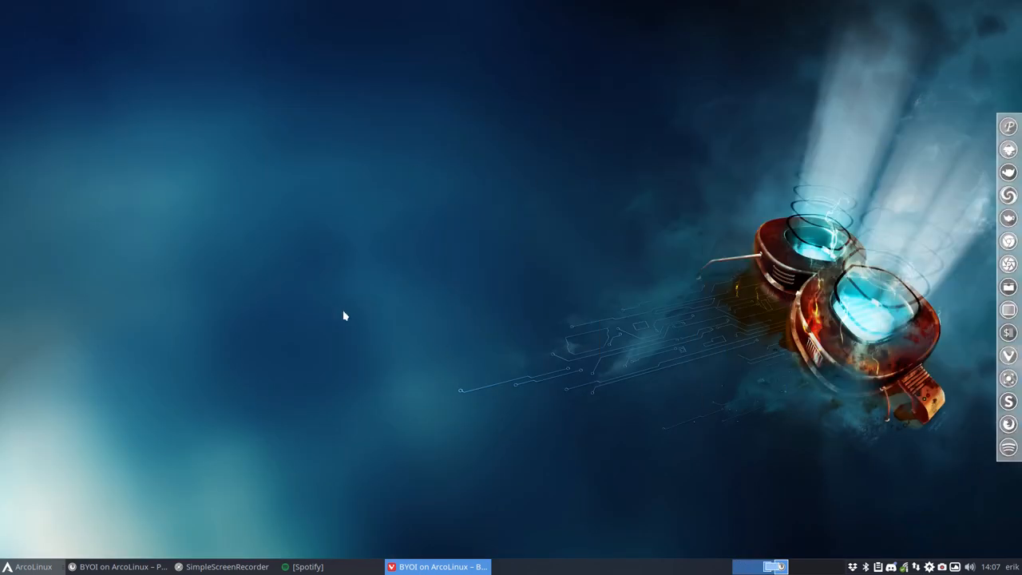
{"action": "right_click", "coordinate": [344, 316]}
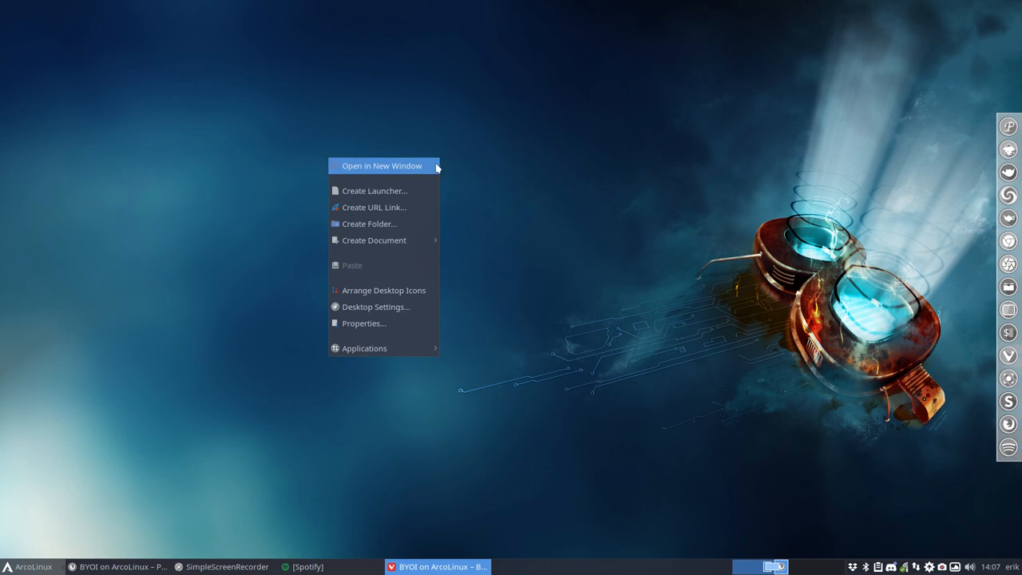
{"action": "mouse_move", "coordinate": [414, 169]}
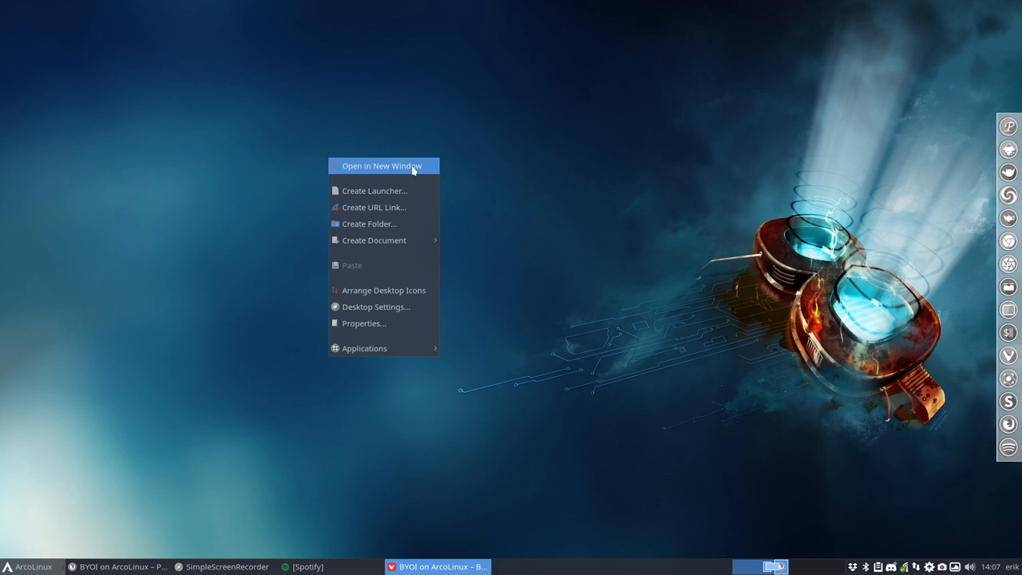
{"action": "left_click", "coordinate": [381, 165]}
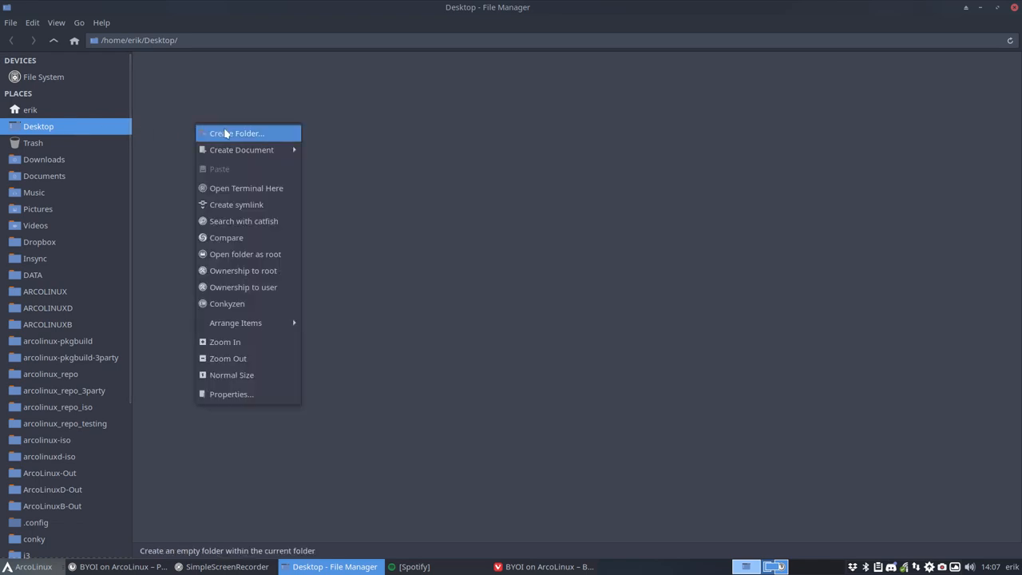
{"action": "left_click", "coordinate": [245, 188]}
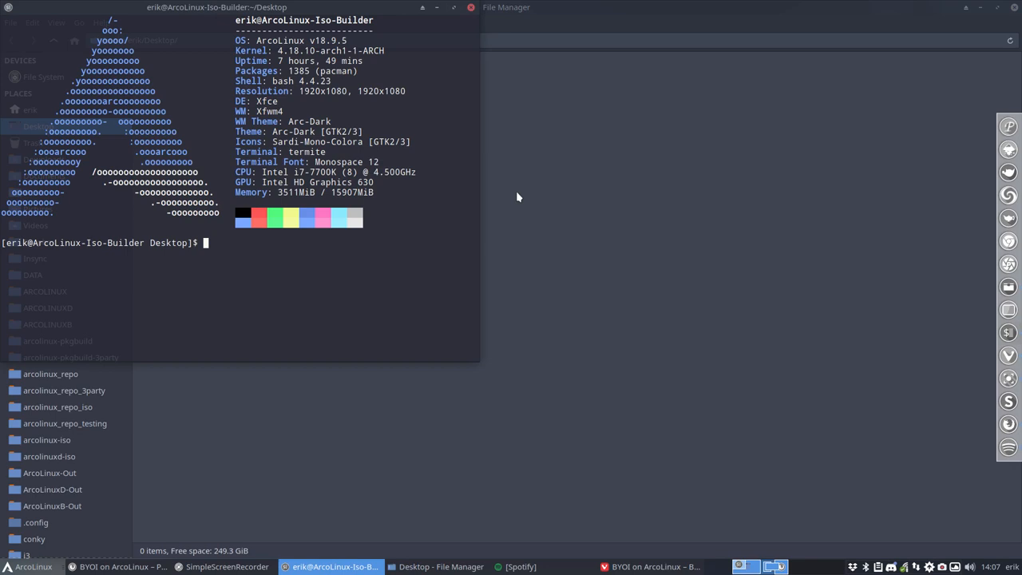
{"action": "type", "text": "git clone https://github.com/arcolinuxb/arco-bspwm-minimal"}
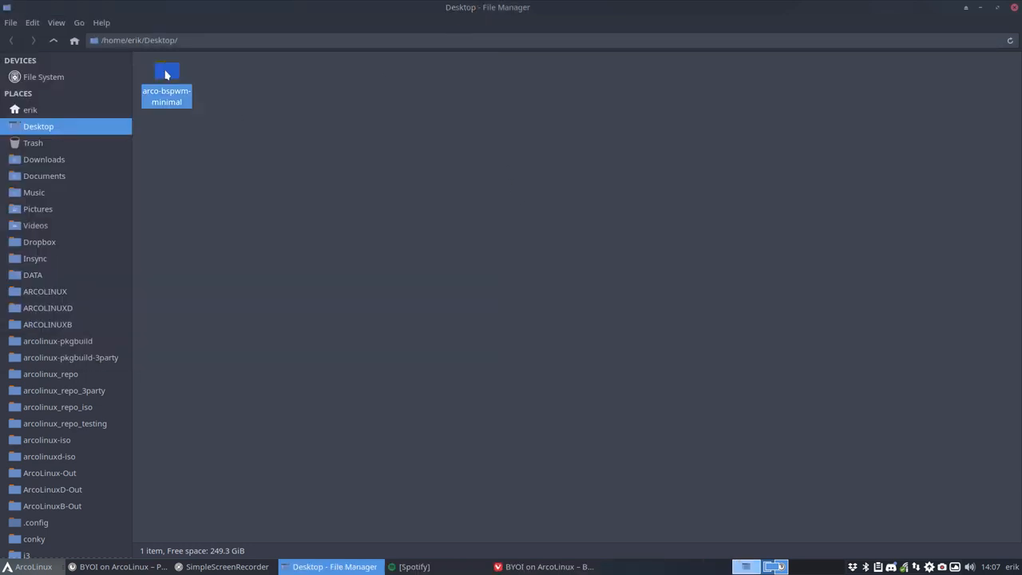
Search packages.x86_64 for vivaldi and firefox, and comment gimp out with #
{"action": "double_click", "coordinate": [166, 76]}
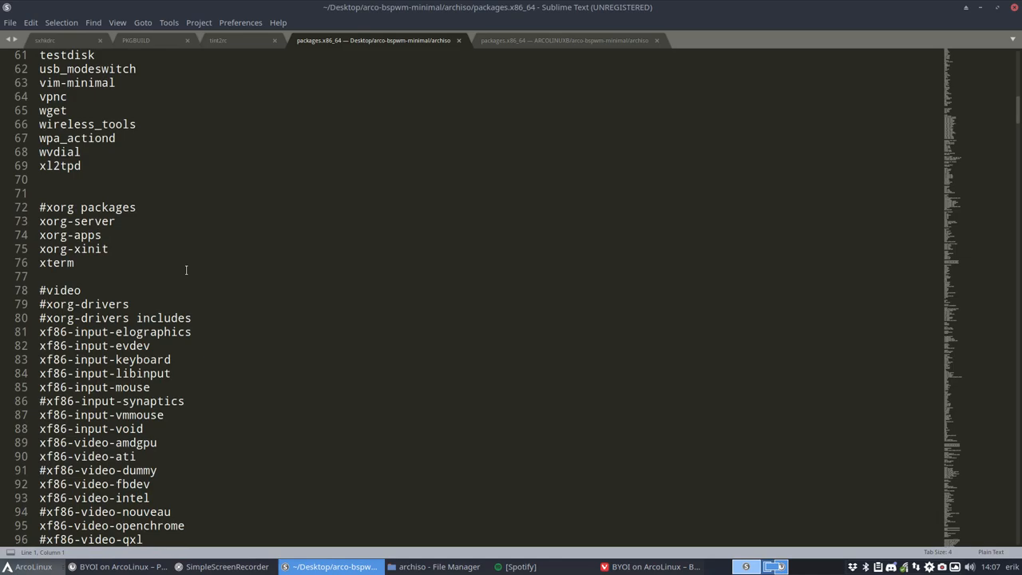
{"action": "scroll", "scroll_direction": "down", "scroll_amount": 3}
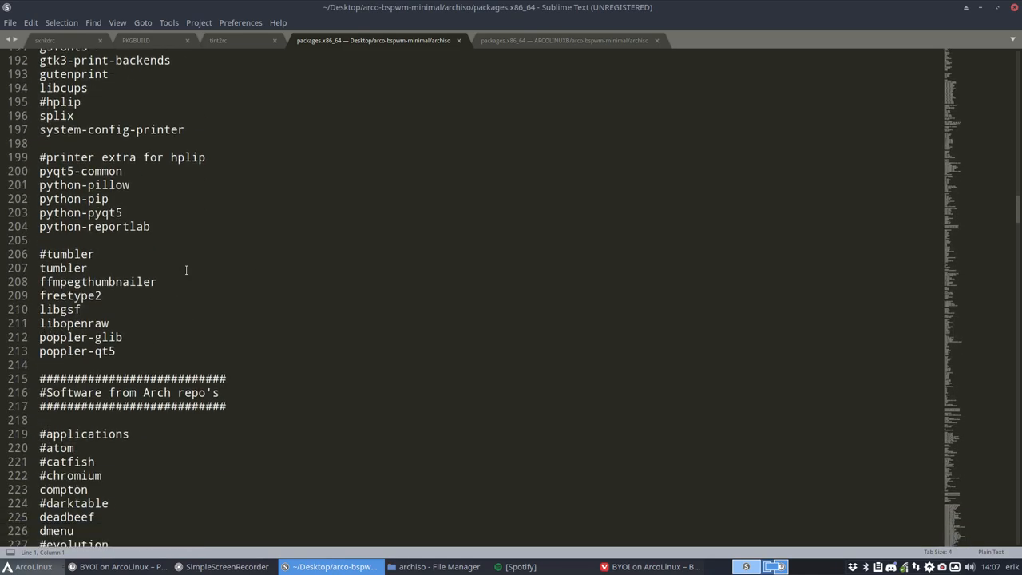
{"action": "type", "text": "v"}
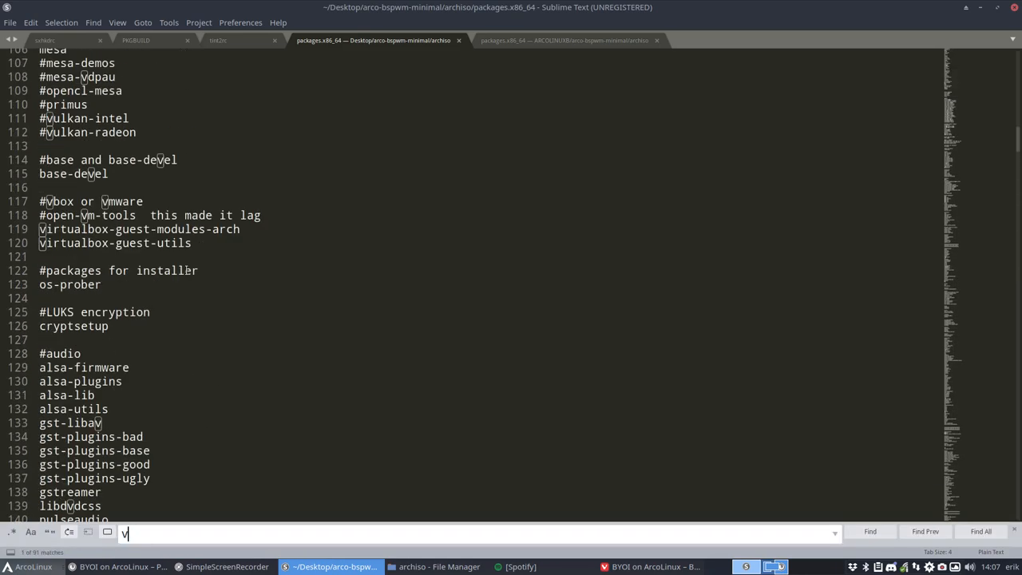
{"action": "type", "text": "ival"}
{"action": "type", "text": "fire"}
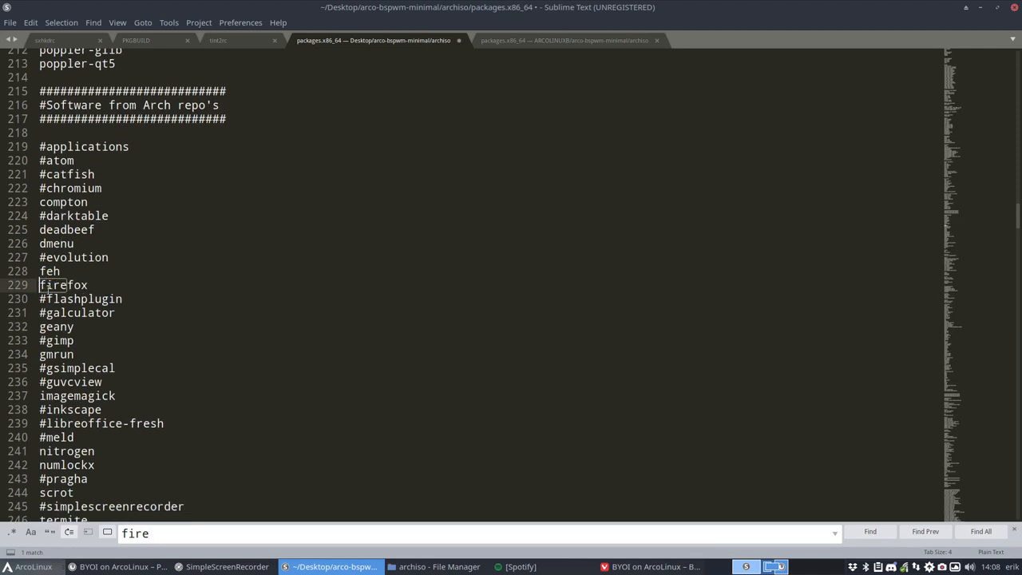
{"action": "key", "text": "ctrl+s"}
{"action": "type", "text": "gimp"}
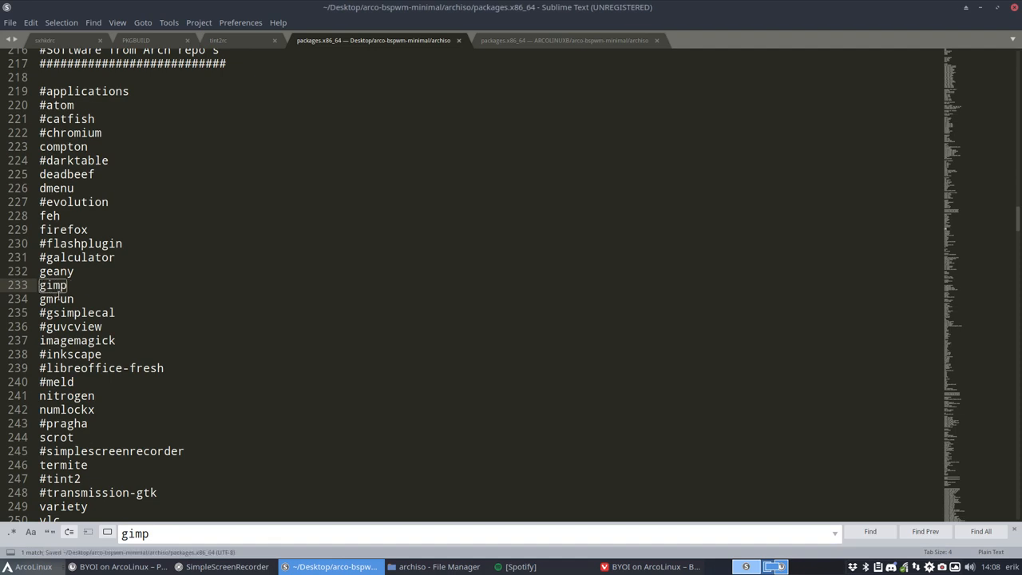
{"action": "type", "text": "#oxy-neon"}
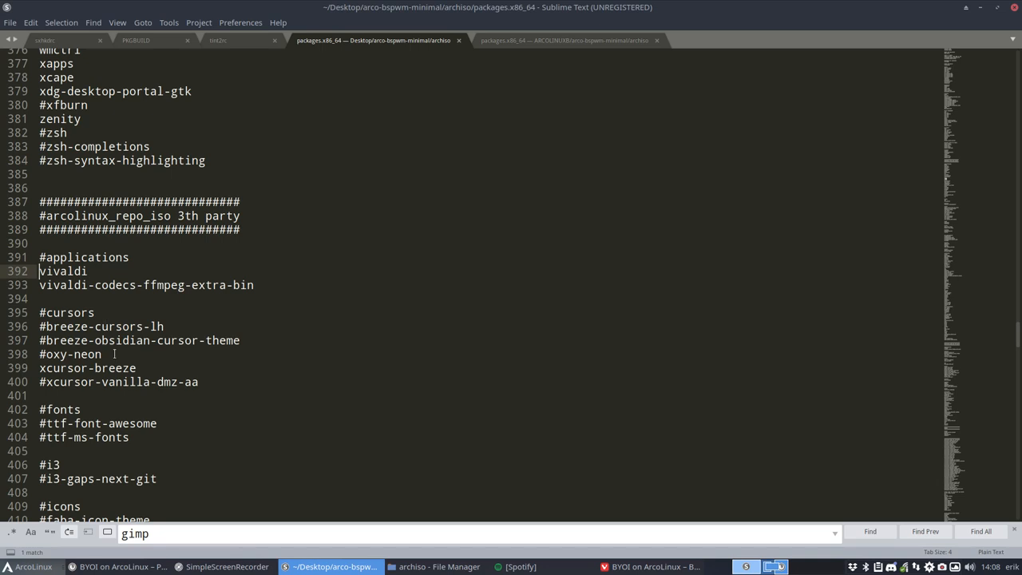
Scroll further through the package list to review the remaining entries
{"action": "scroll", "scroll_direction": "down", "scroll_amount": 3}
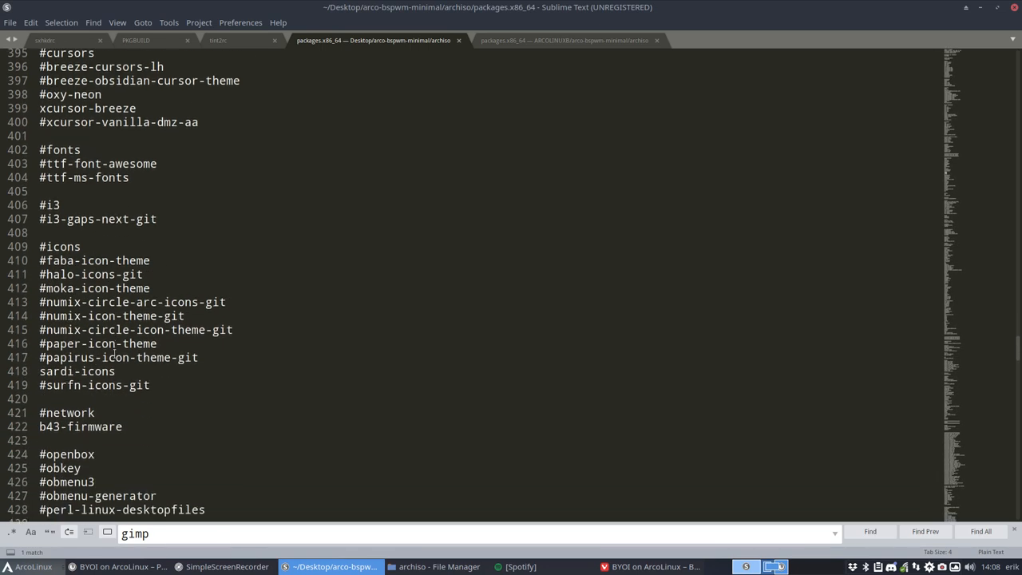
{"action": "scroll", "scroll_direction": "down", "scroll_amount": 3}
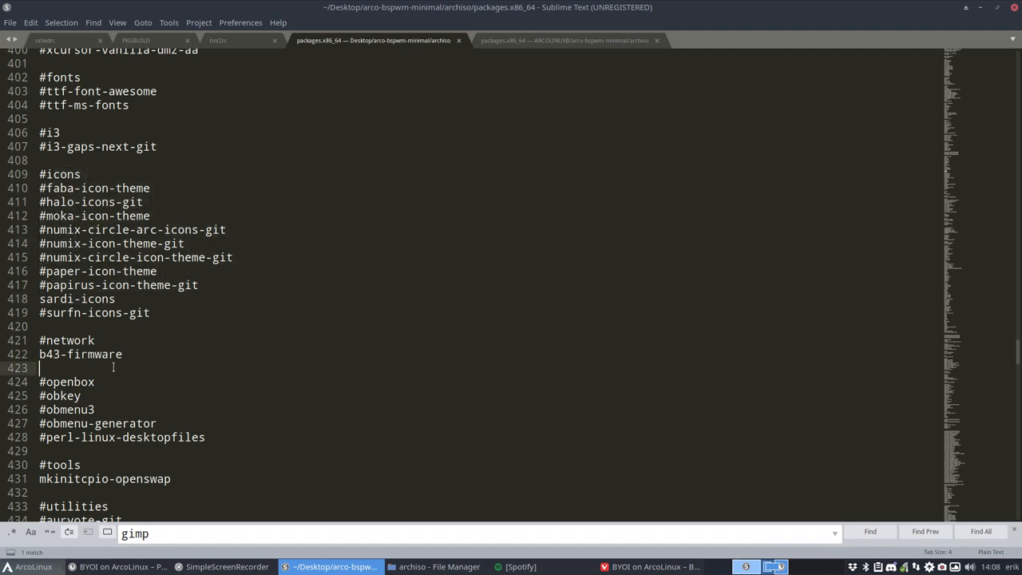
{"action": "scroll", "scroll_direction": "down", "scroll_amount": 3}
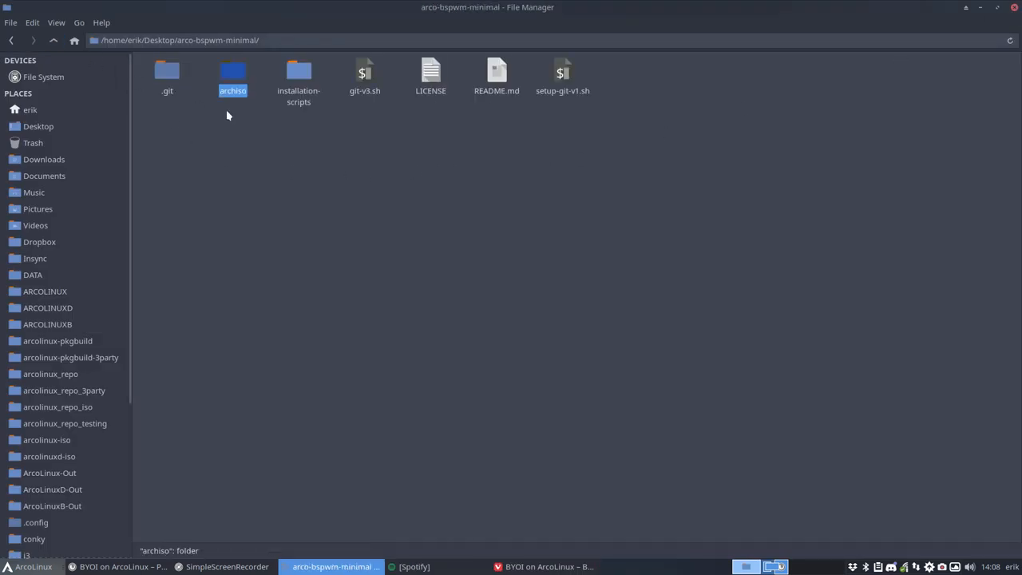
Run ./30-build-the-iso-local-v3.sh from installation-scripts to produce arcolinuxb-bspwm-min-v18.10.2.iso
{"action": "double_click", "coordinate": [299, 71]}
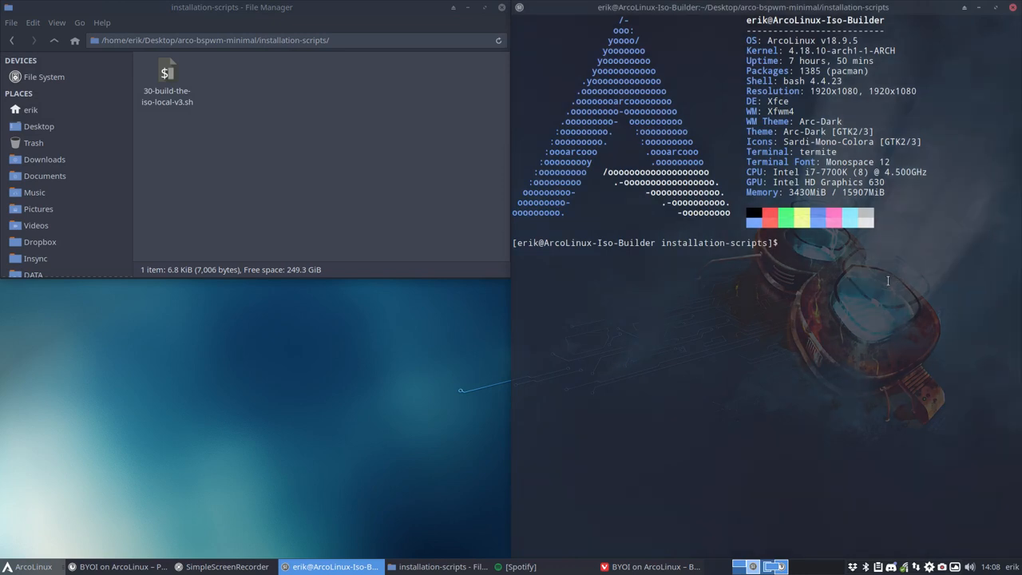
{"action": "type", "text": "./"}
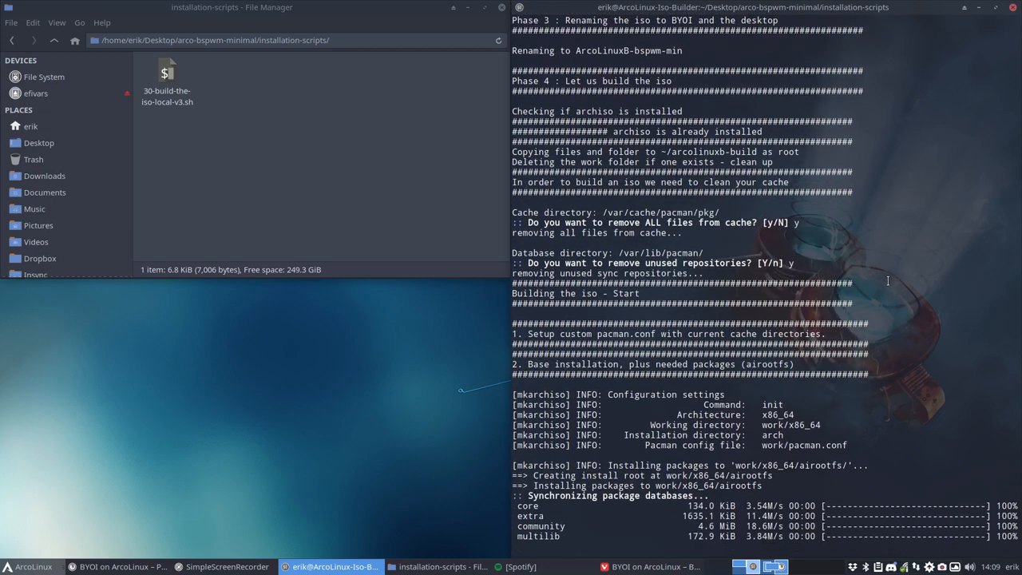
{"action": "scroll", "scroll_direction": "down", "scroll_amount": 3}
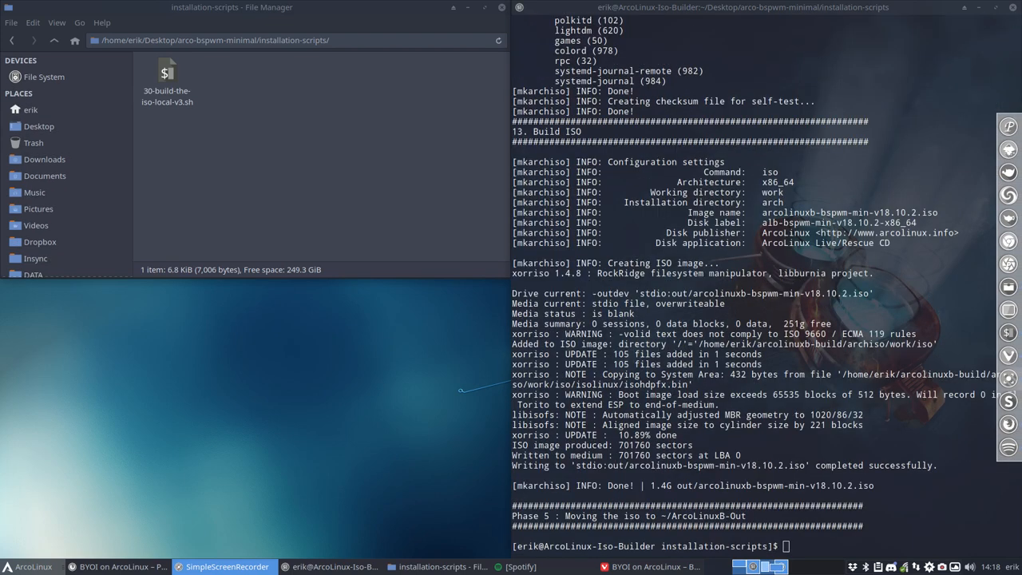
{"action": "mouse_move", "coordinate": [699, 316]}
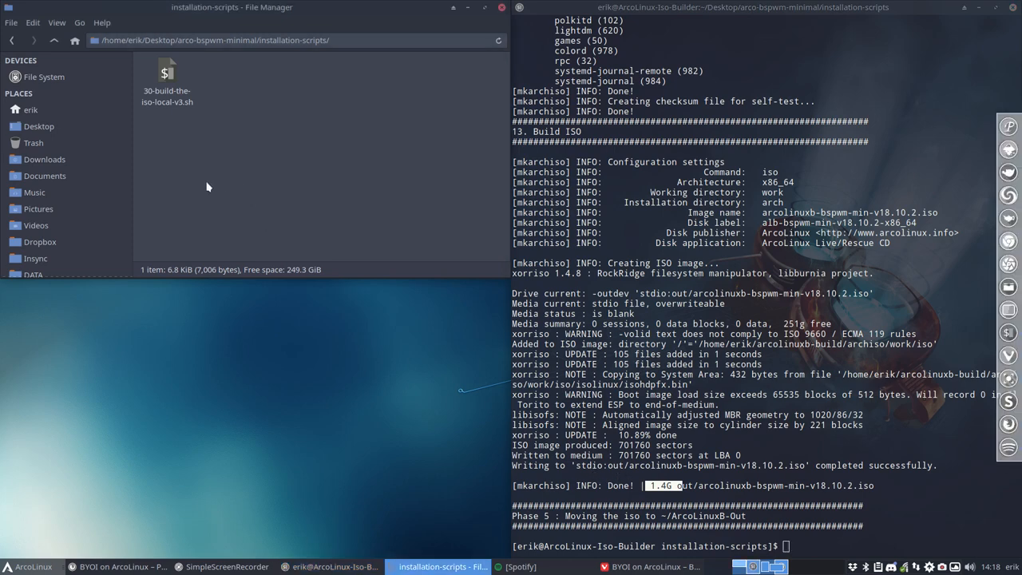
Browse to Home/ArcoLinuxB-Out and verify the arcolinuxb-bspwm-min ISO is present
{"action": "left_click", "coordinate": [30, 108]}
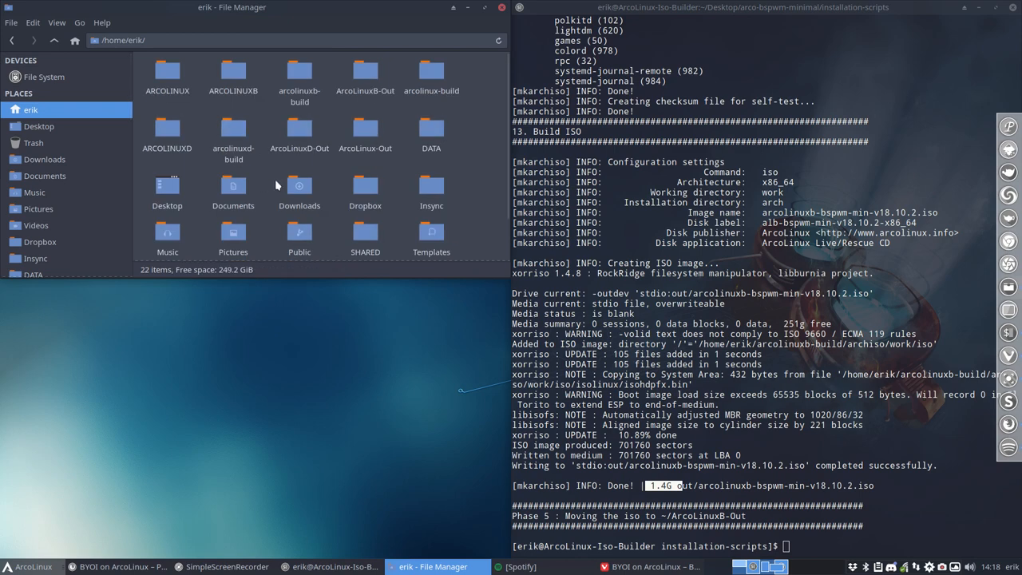
{"action": "left_click", "coordinate": [301, 128]}
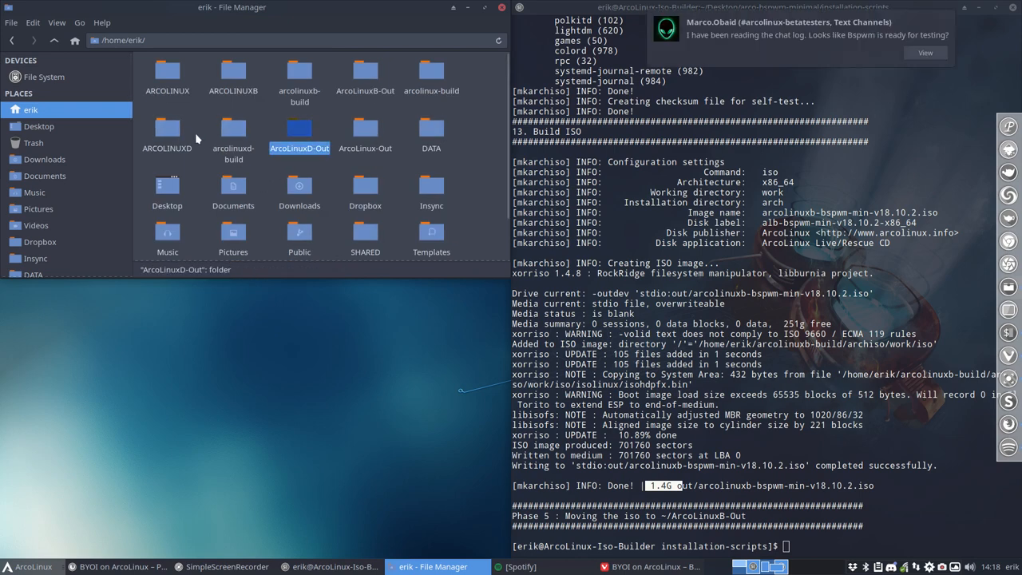
{"action": "left_click", "coordinate": [364, 77]}
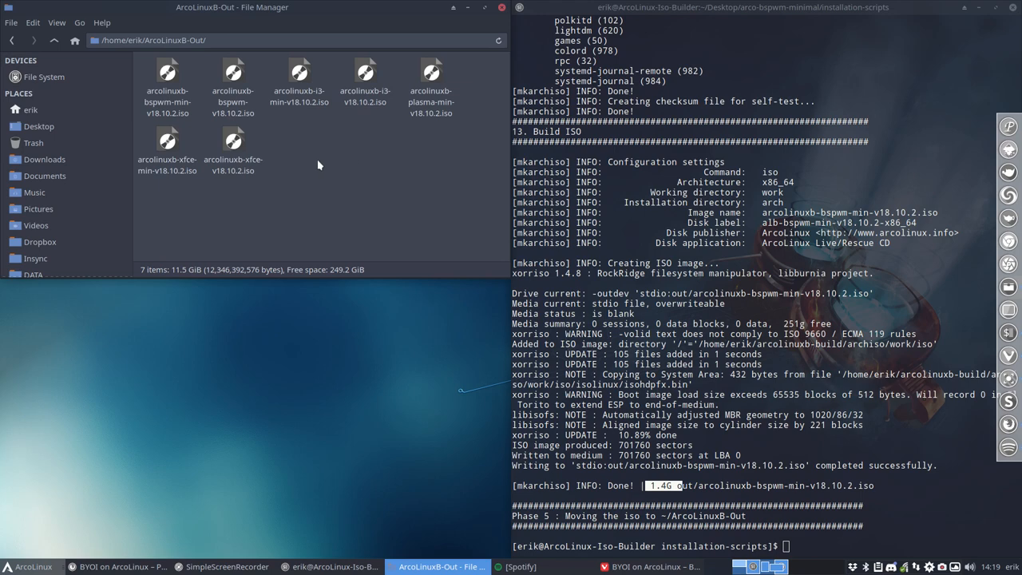
{"action": "left_click", "coordinate": [166, 88]}
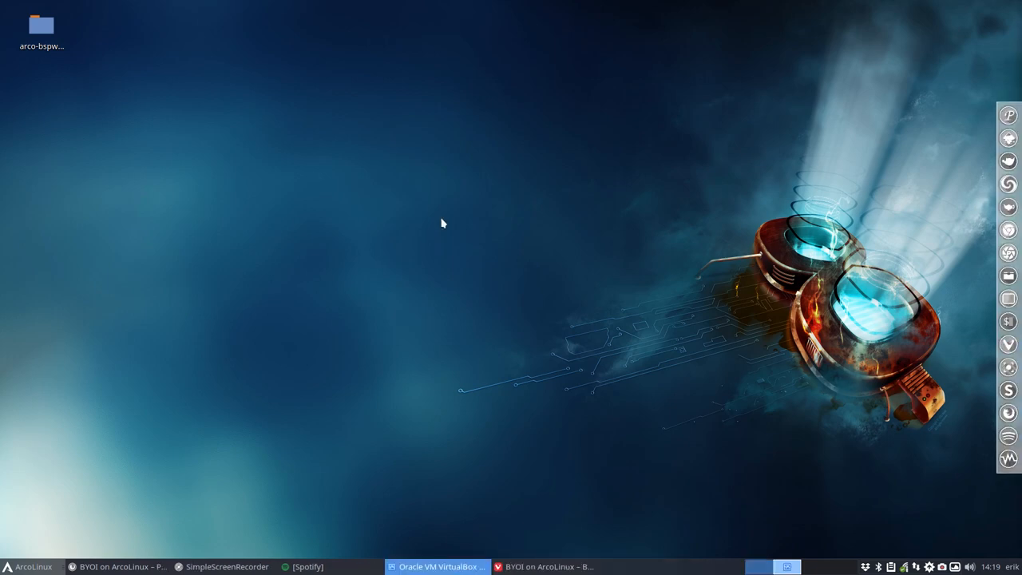
{"action": "mouse_move", "coordinate": [424, 77]}
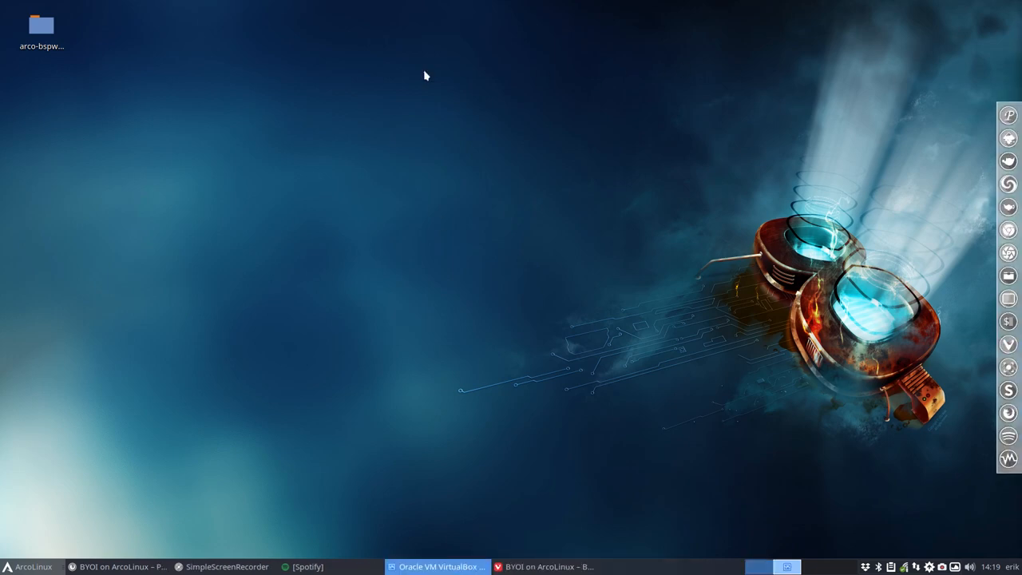
Mount arcolinuxb-bspwm-min-v18.10.2.iso in the ArcoLinuxB Bspwm Minimal VM's IDE optical drive
{"action": "left_click", "coordinate": [437, 565]}
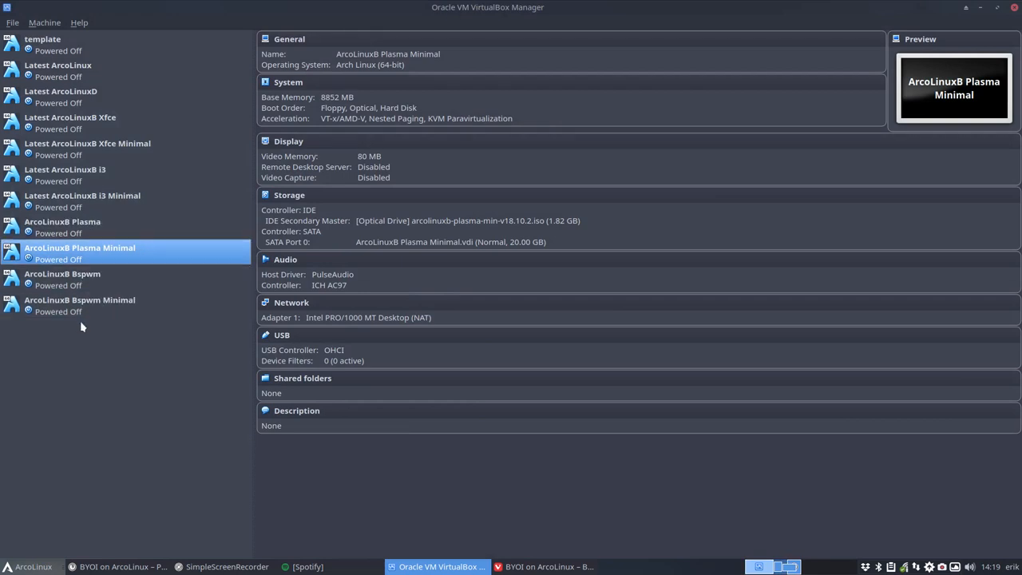
{"action": "left_click", "coordinate": [80, 300]}
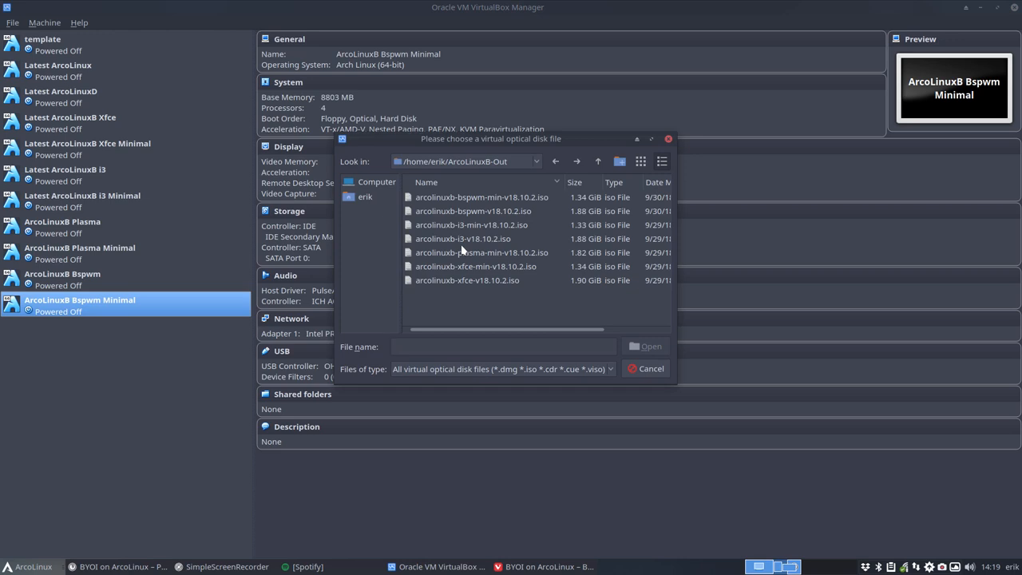
{"action": "left_click", "coordinate": [482, 198]}
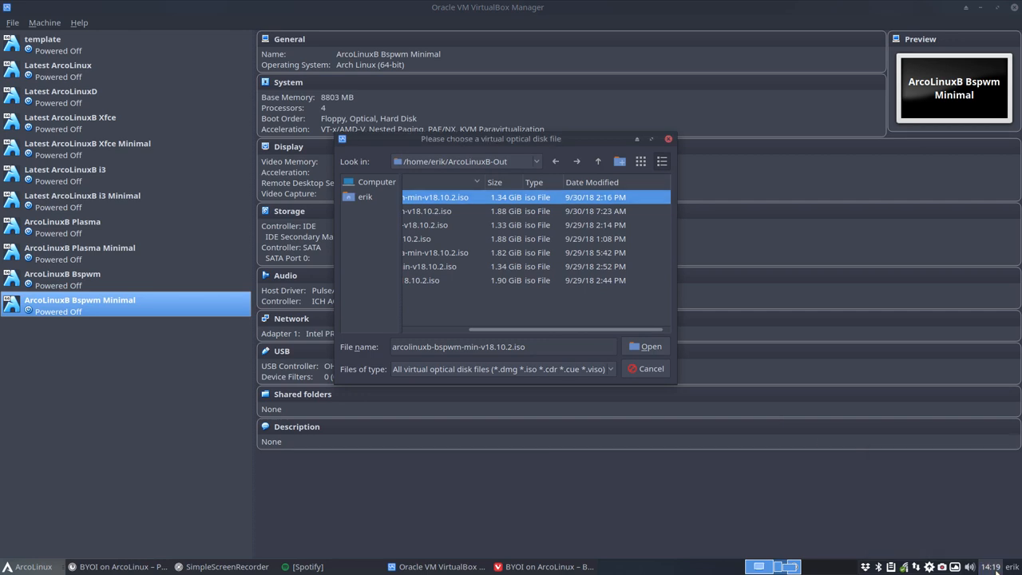
{"action": "left_click", "coordinate": [651, 345]}
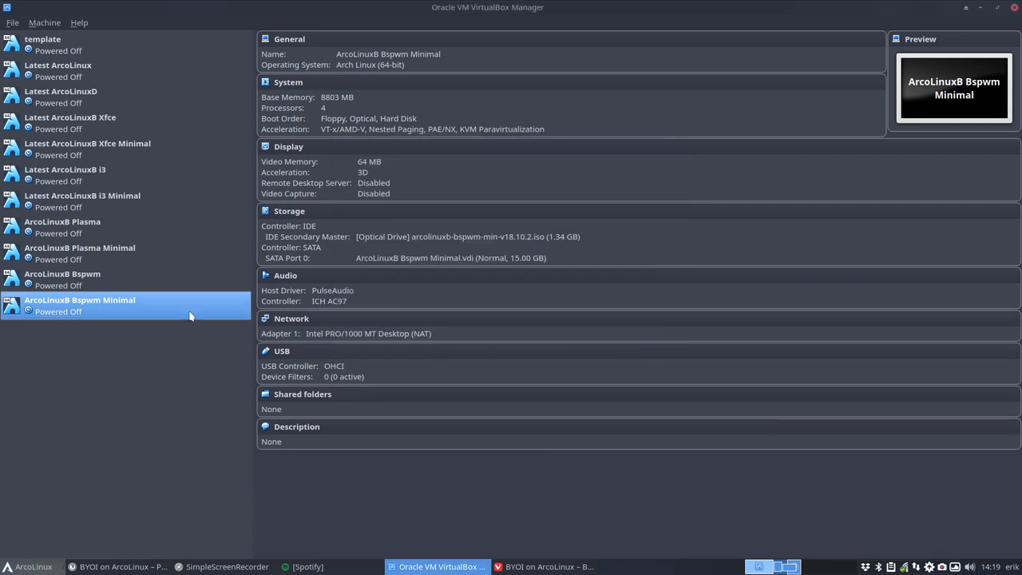